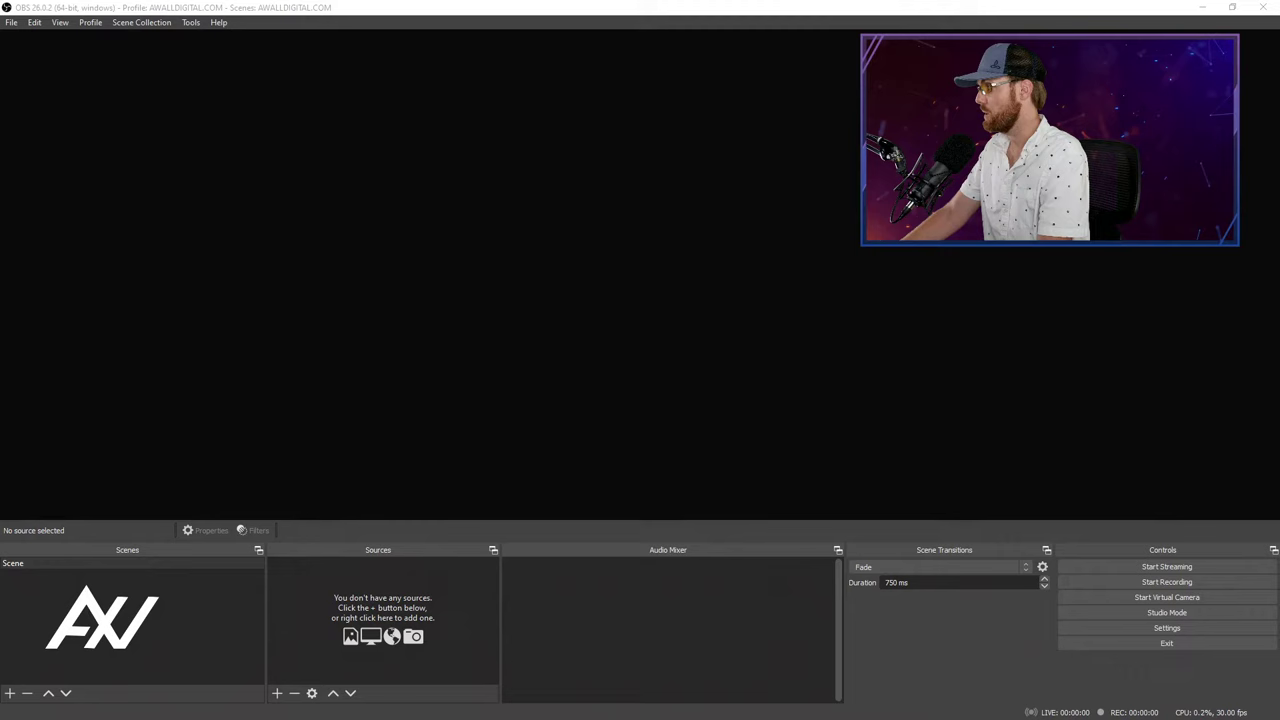
Add a Media Source named 'Video 1' to the scene.
{"action": "left_click", "coordinate": [277, 692]}
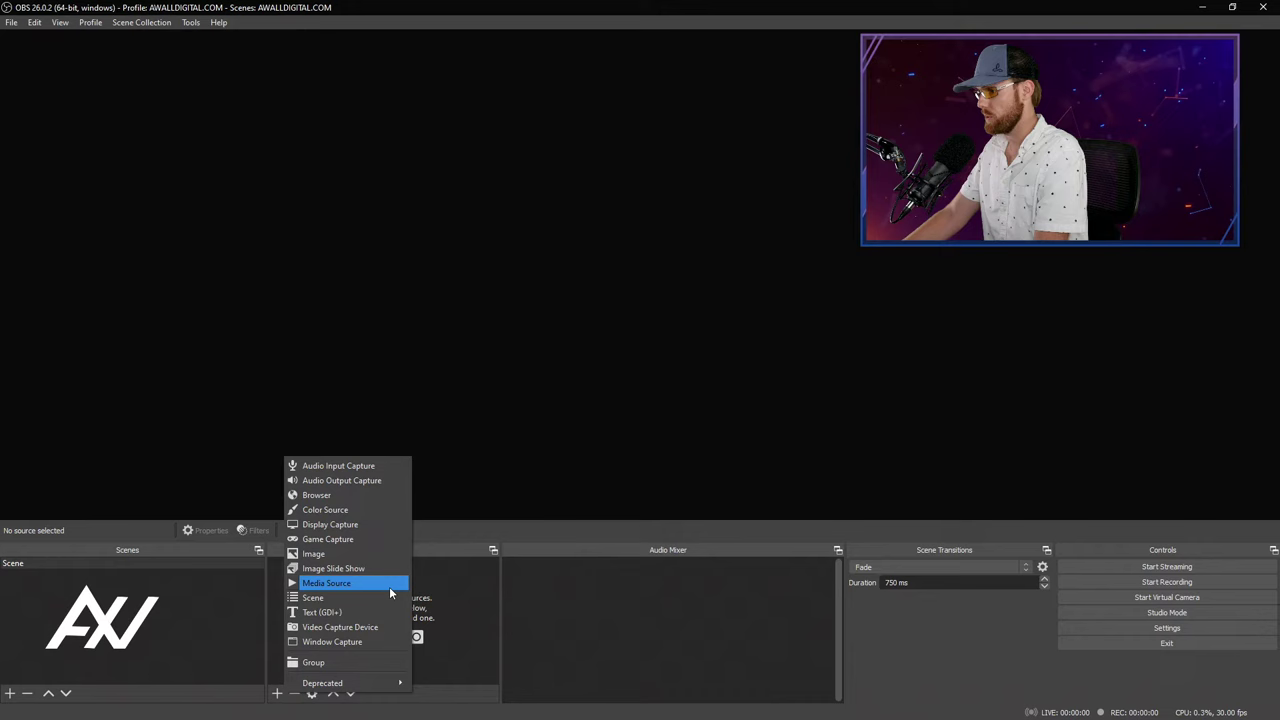
{"action": "left_click", "coordinate": [326, 583]}
{"action": "type", "text": "Video"}
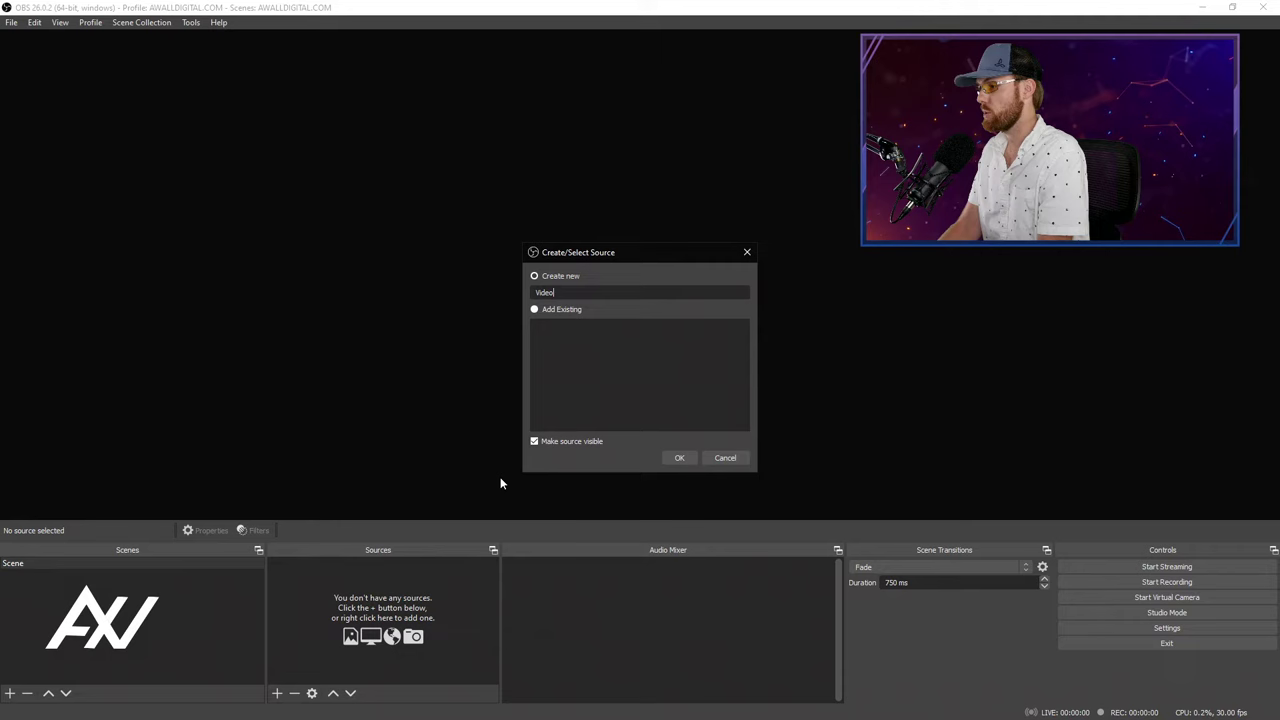
{"action": "left_click", "coordinate": [679, 457]}
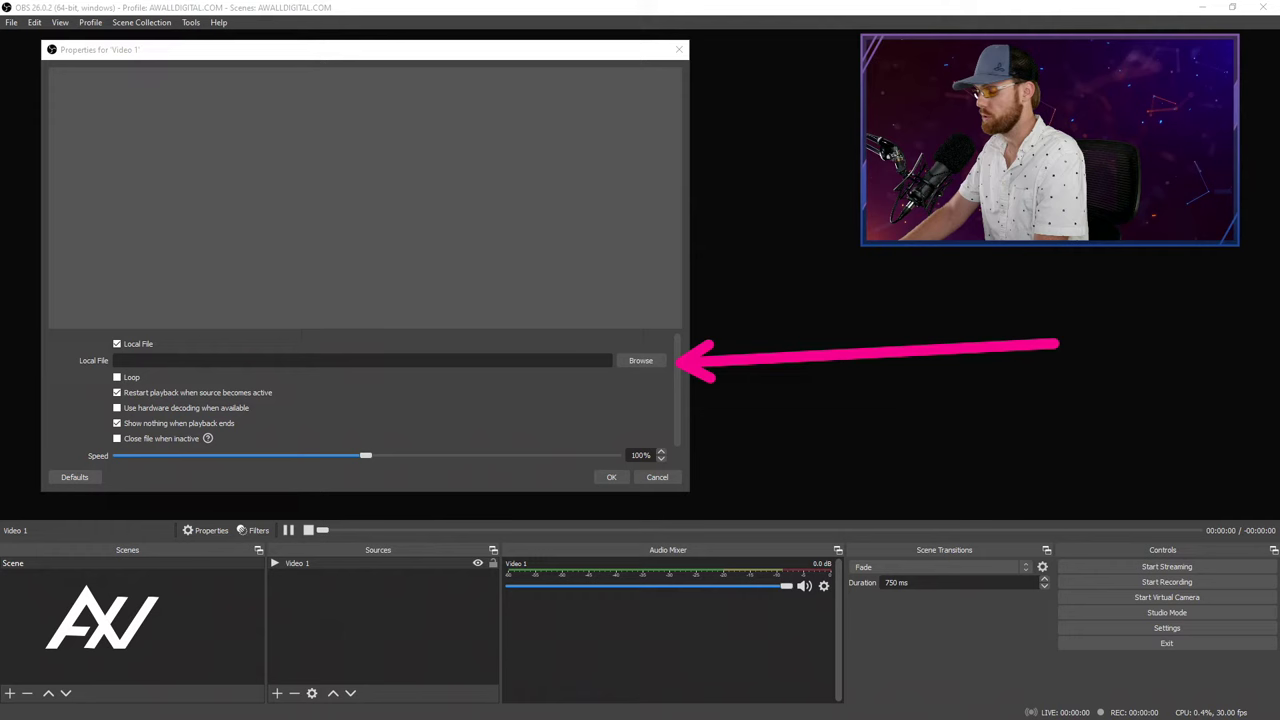
Set Video 1's local file to 'Awall digital looping animation Option-3.mp4' from Downloads.
{"action": "left_click", "coordinate": [641, 360]}
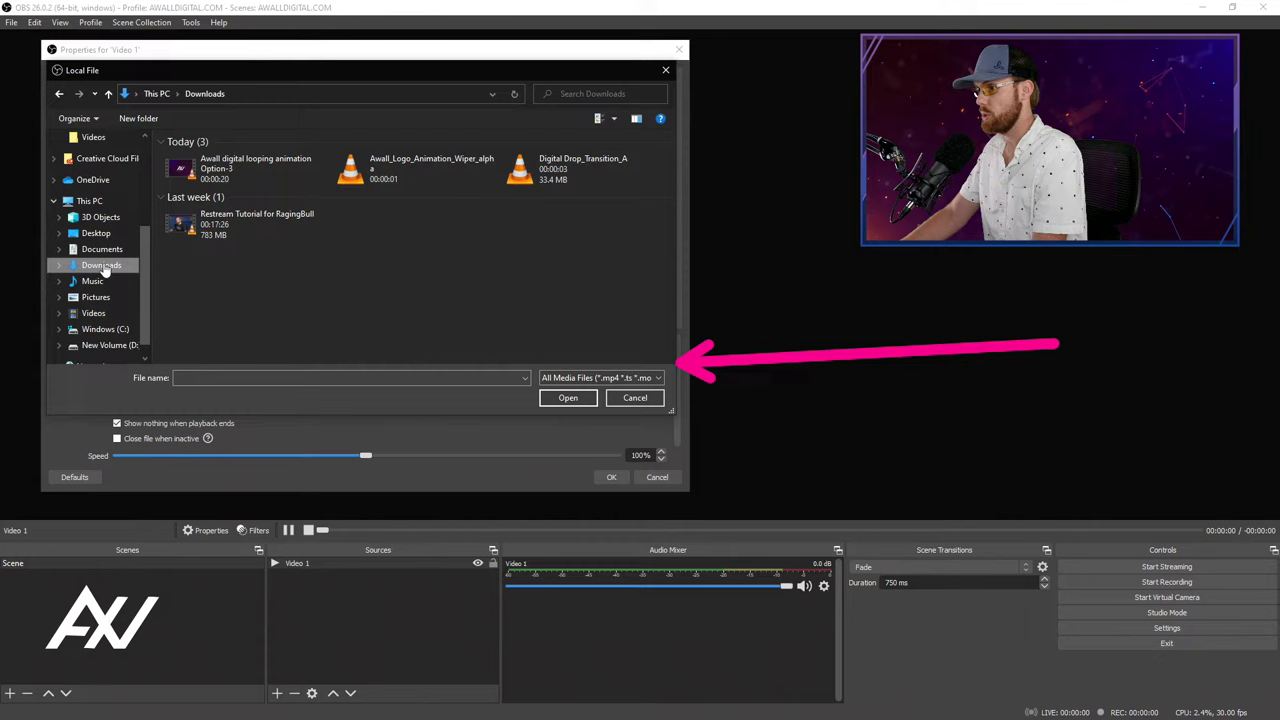
{"action": "left_click", "coordinate": [255, 168]}
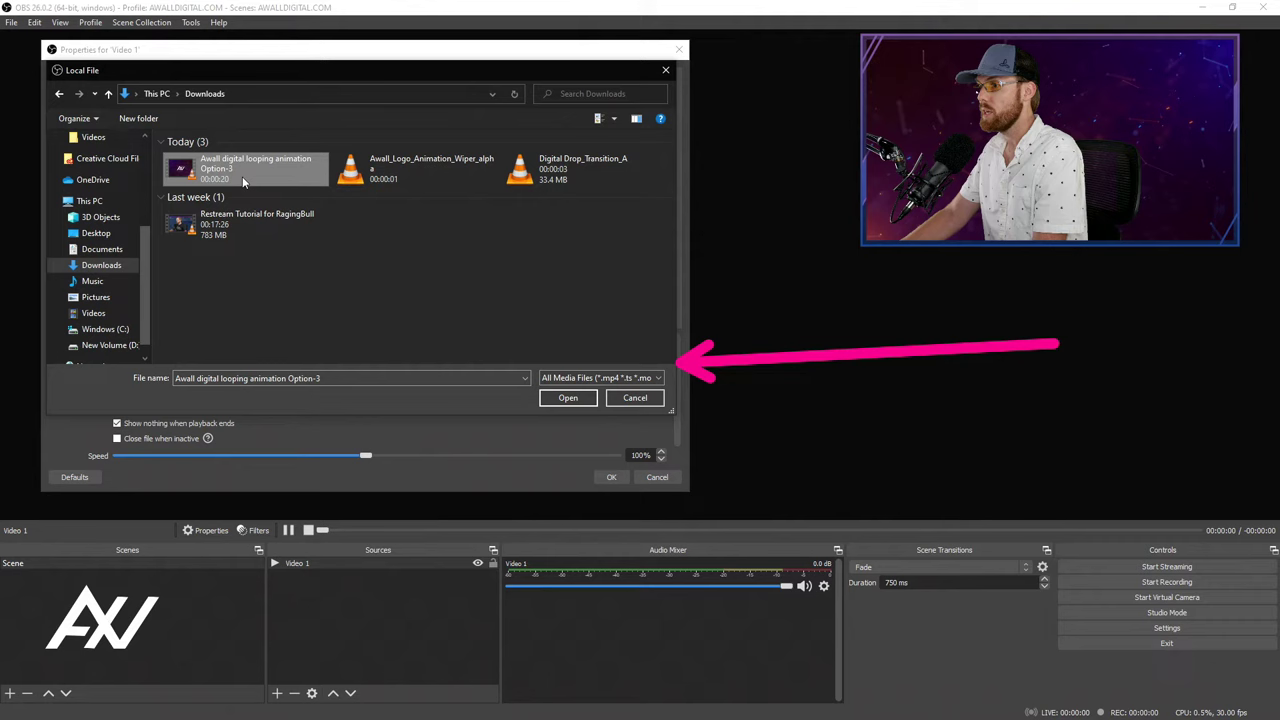
{"action": "left_click", "coordinate": [567, 397]}
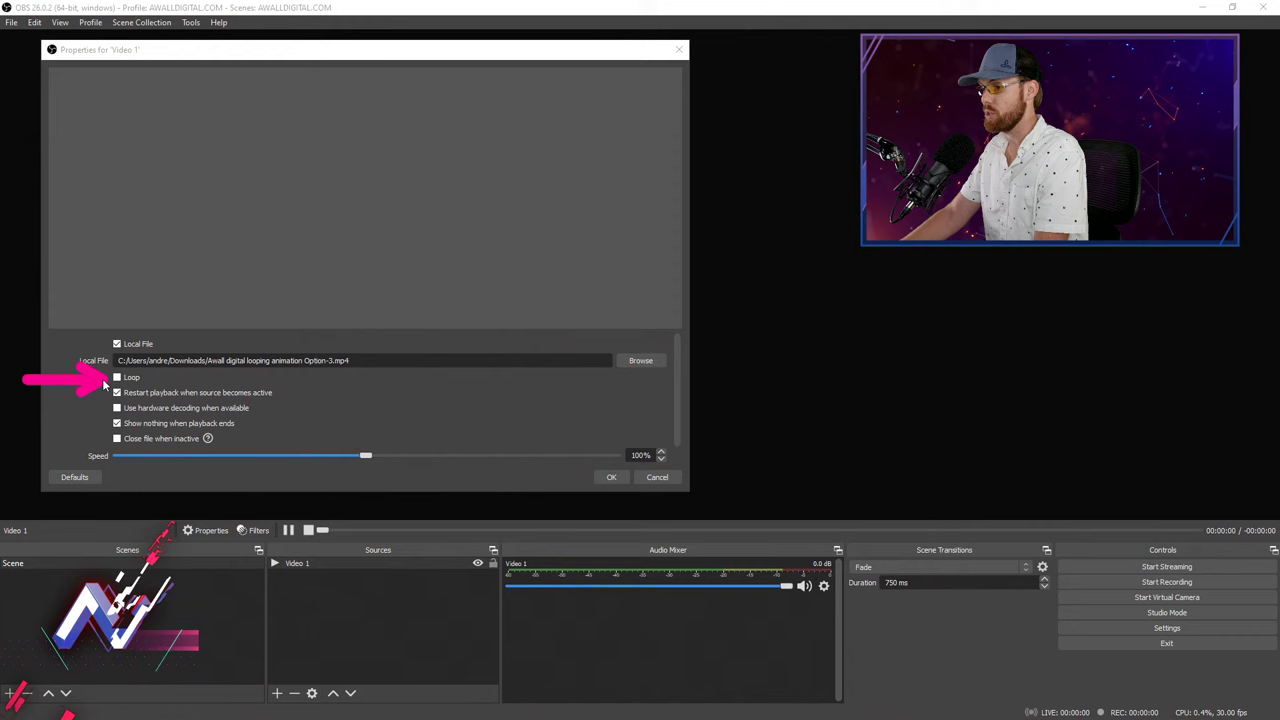
Enable Loop and hardware decoding; disable restart-on-activate and show-nothing-when-ended.
{"action": "left_click", "coordinate": [117, 392]}
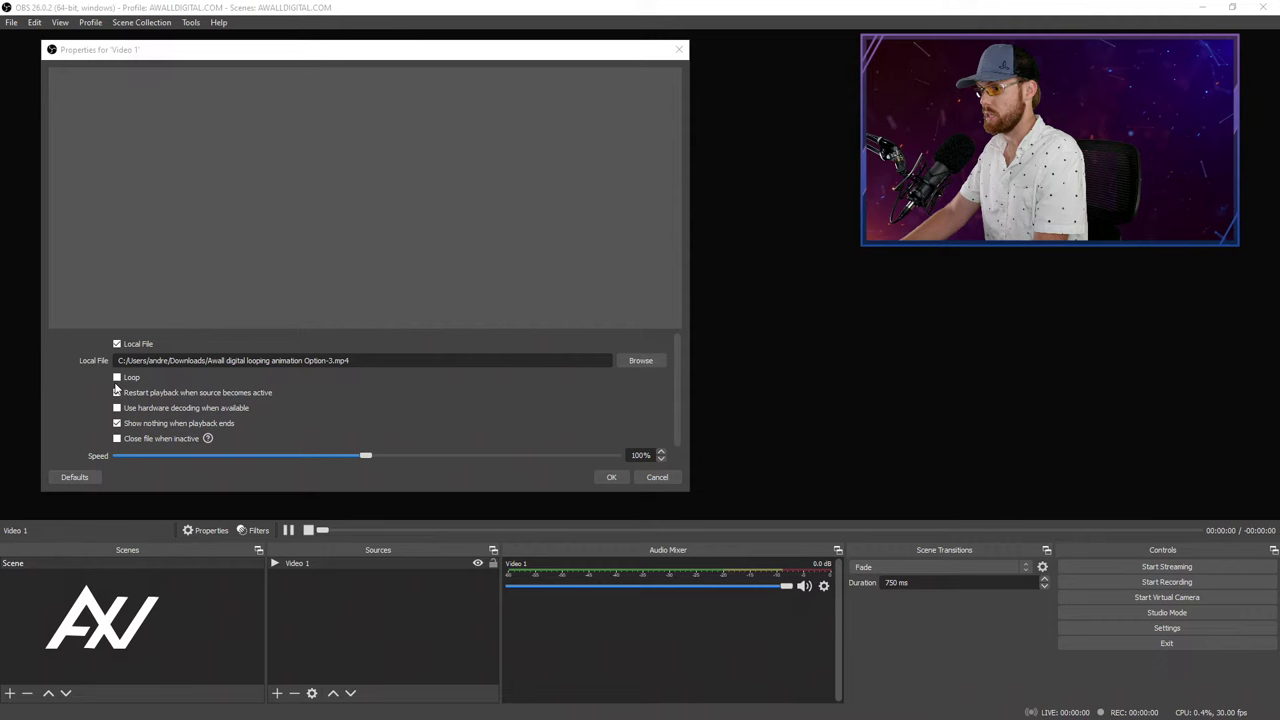
{"action": "left_click", "coordinate": [117, 377]}
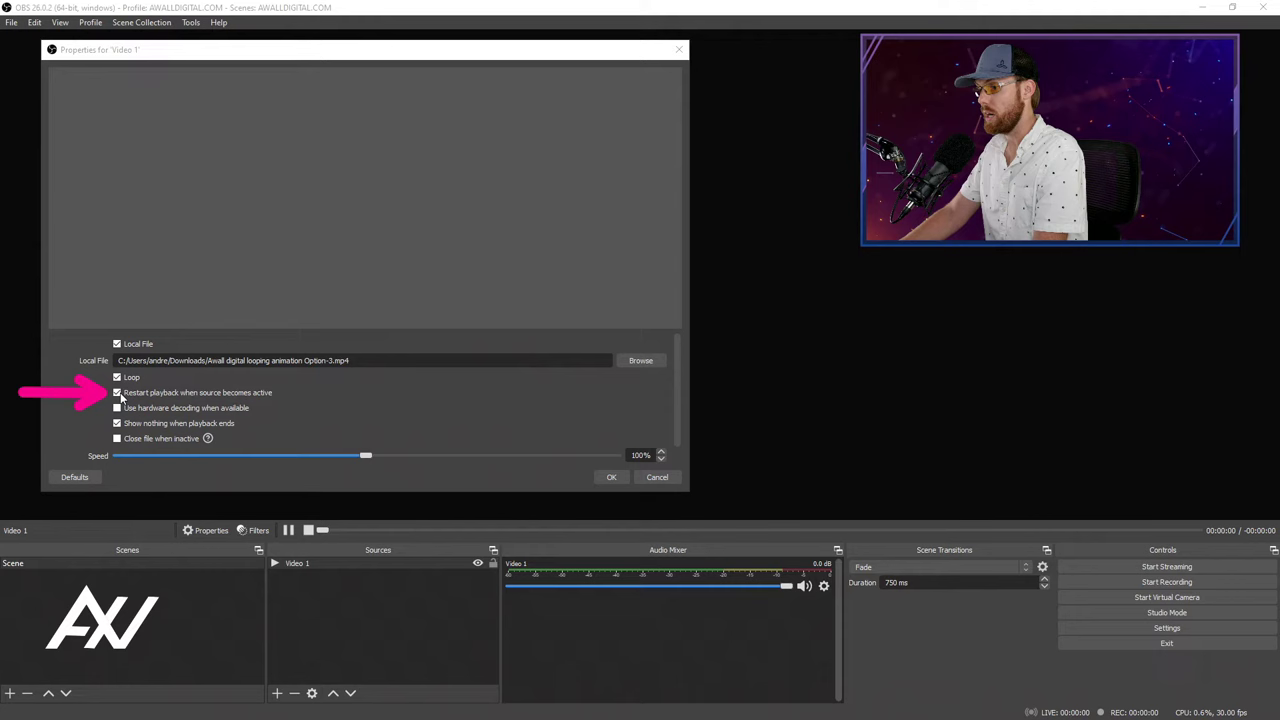
{"action": "left_click", "coordinate": [117, 392]}
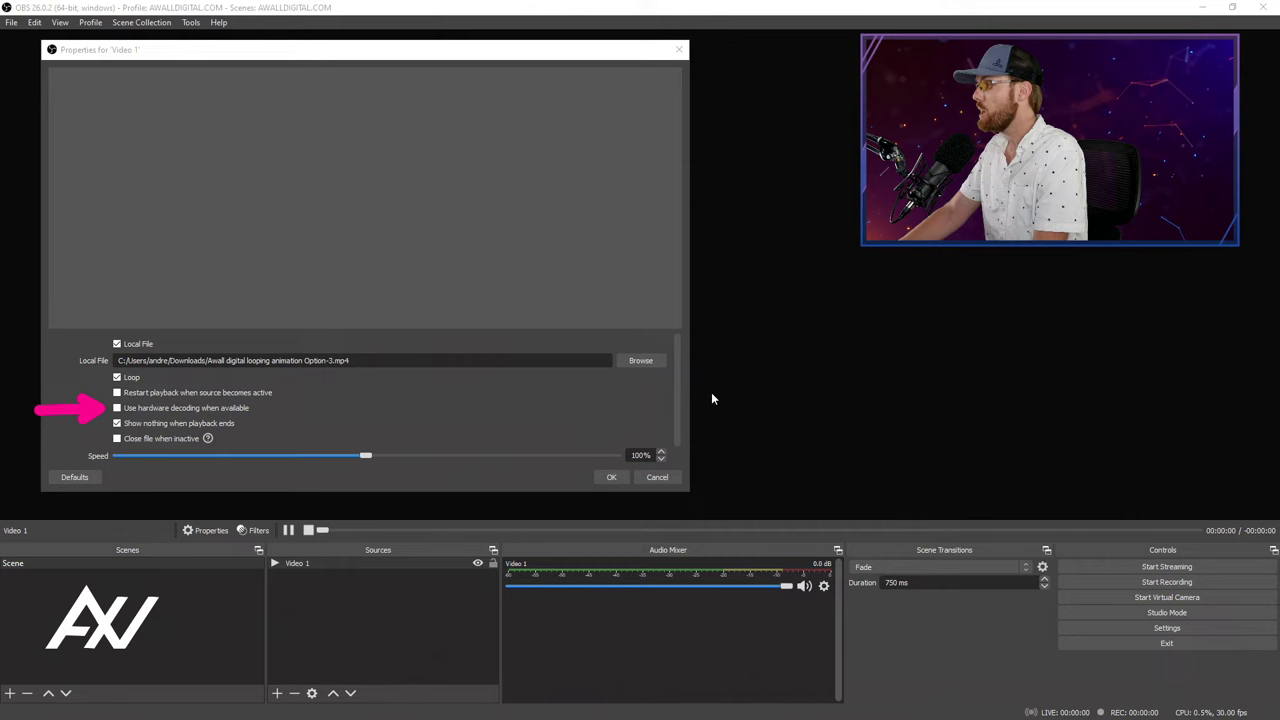
{"action": "left_click", "coordinate": [117, 407]}
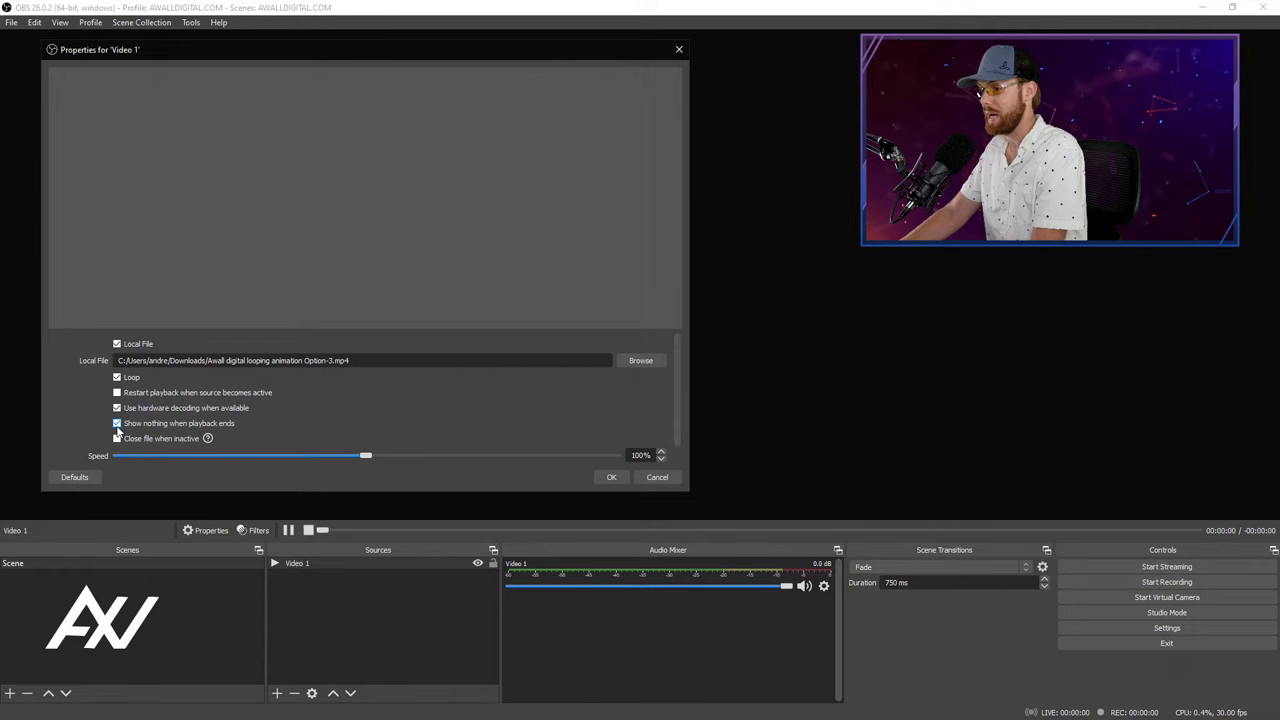
{"action": "left_click", "coordinate": [117, 423]}
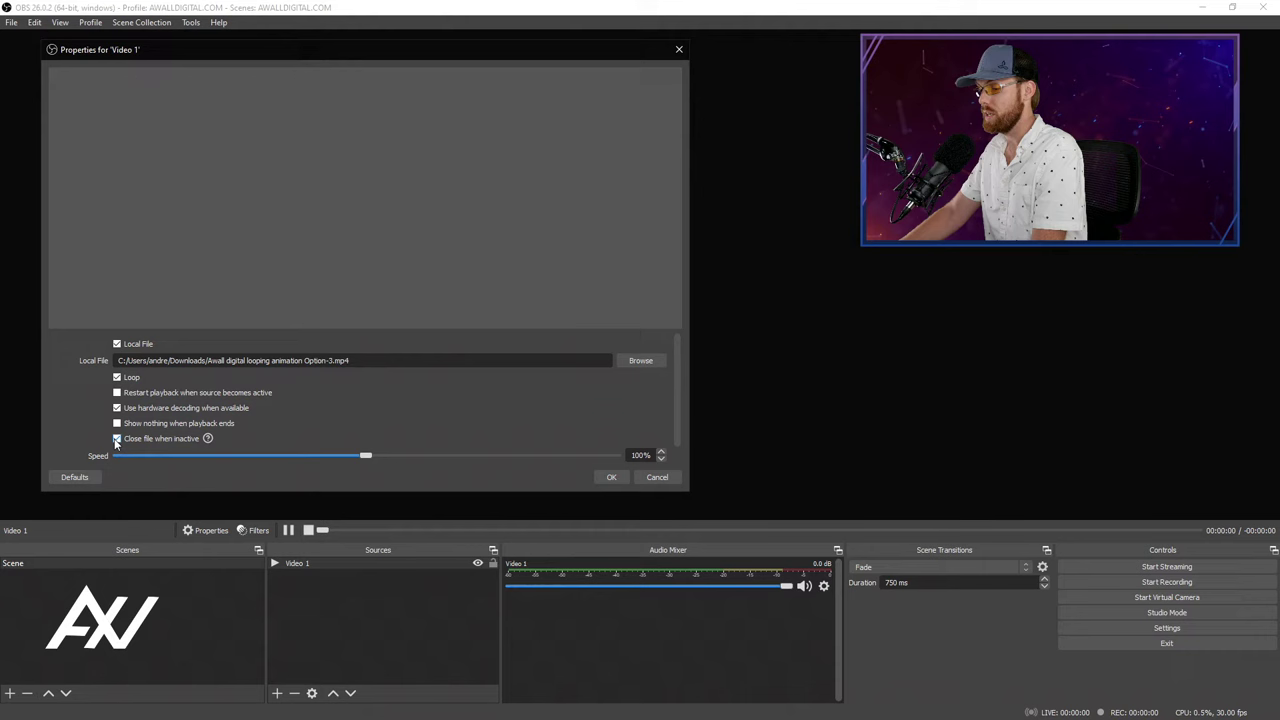
{"action": "mouse_move", "coordinate": [208, 439]}
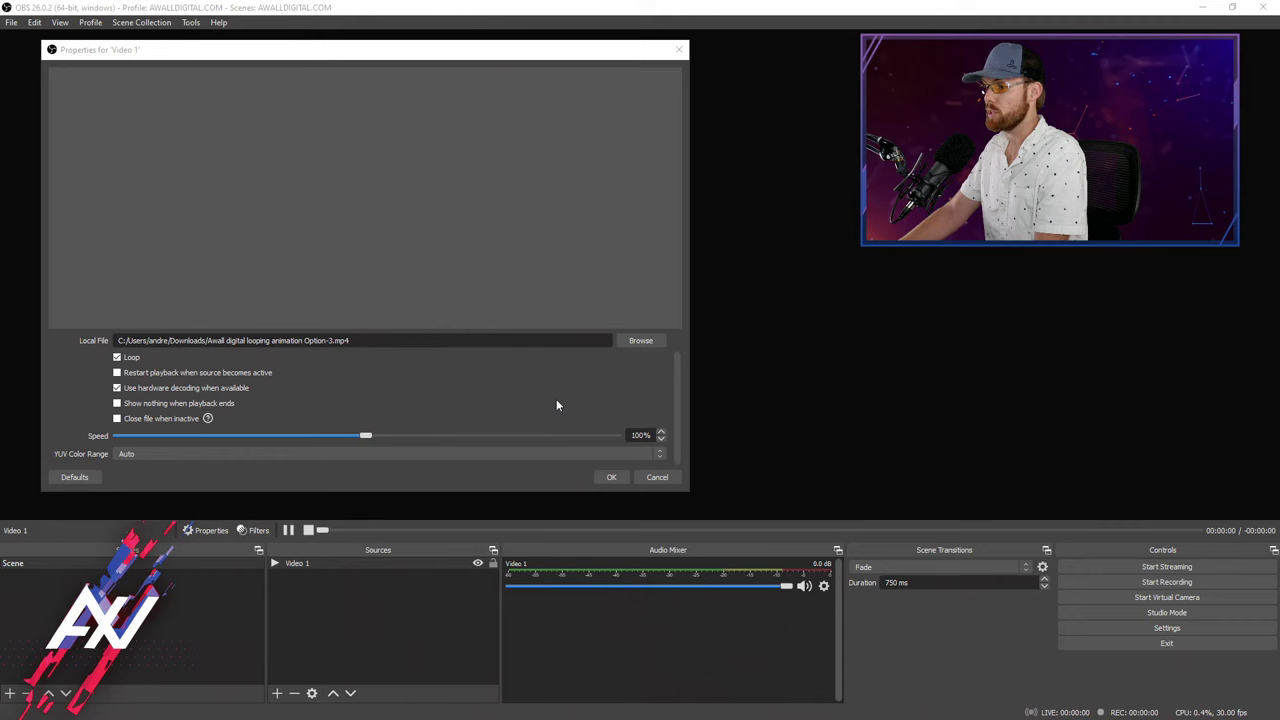
{"action": "left_click_drag", "start_coordinate": [365, 435], "coordinate": [230, 435]}
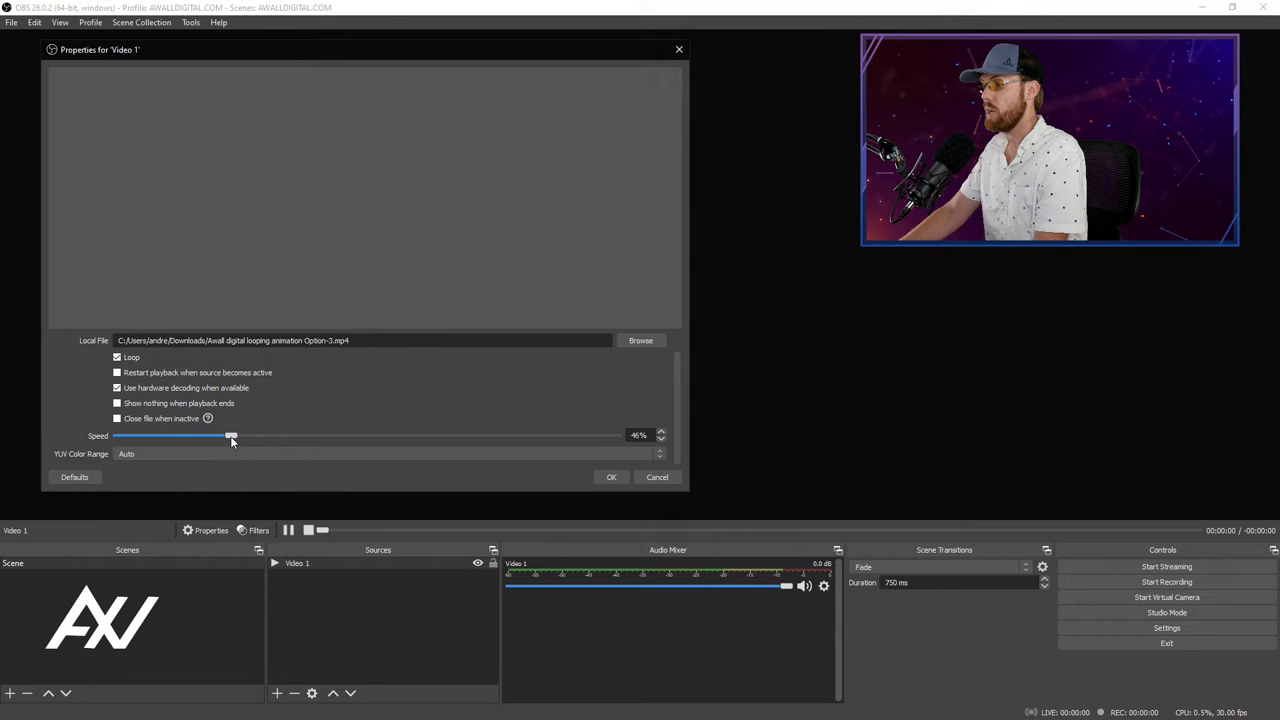
{"action": "left_click_drag", "start_coordinate": [231, 435], "coordinate": [607, 435]}
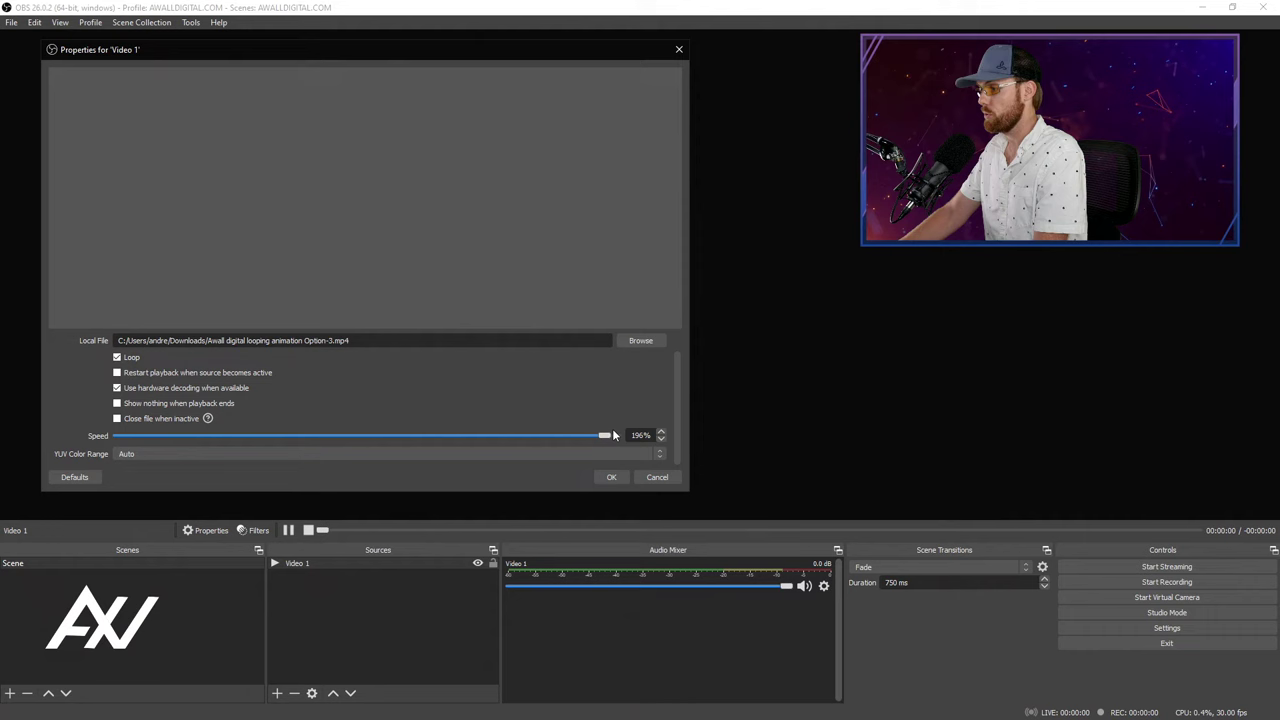
{"action": "left_click_drag", "start_coordinate": [605, 435], "coordinate": [615, 435]}
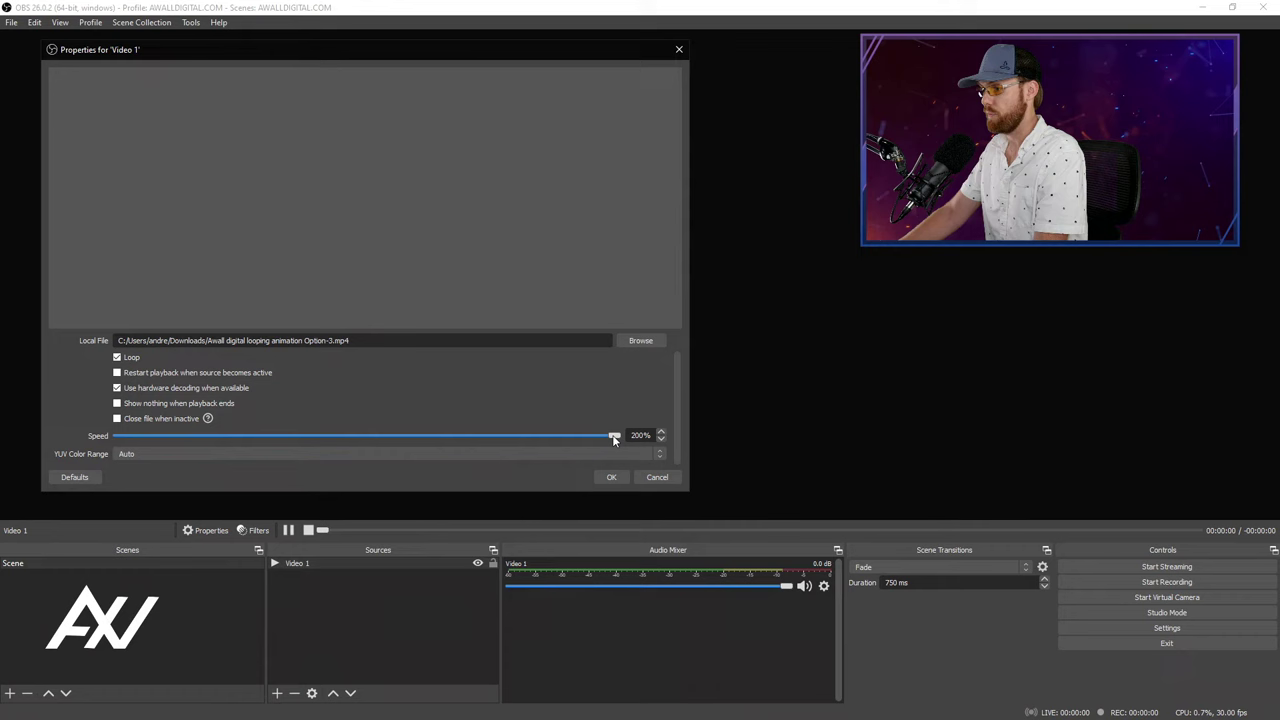
{"action": "left_click_drag", "start_coordinate": [614, 435], "coordinate": [366, 435]}
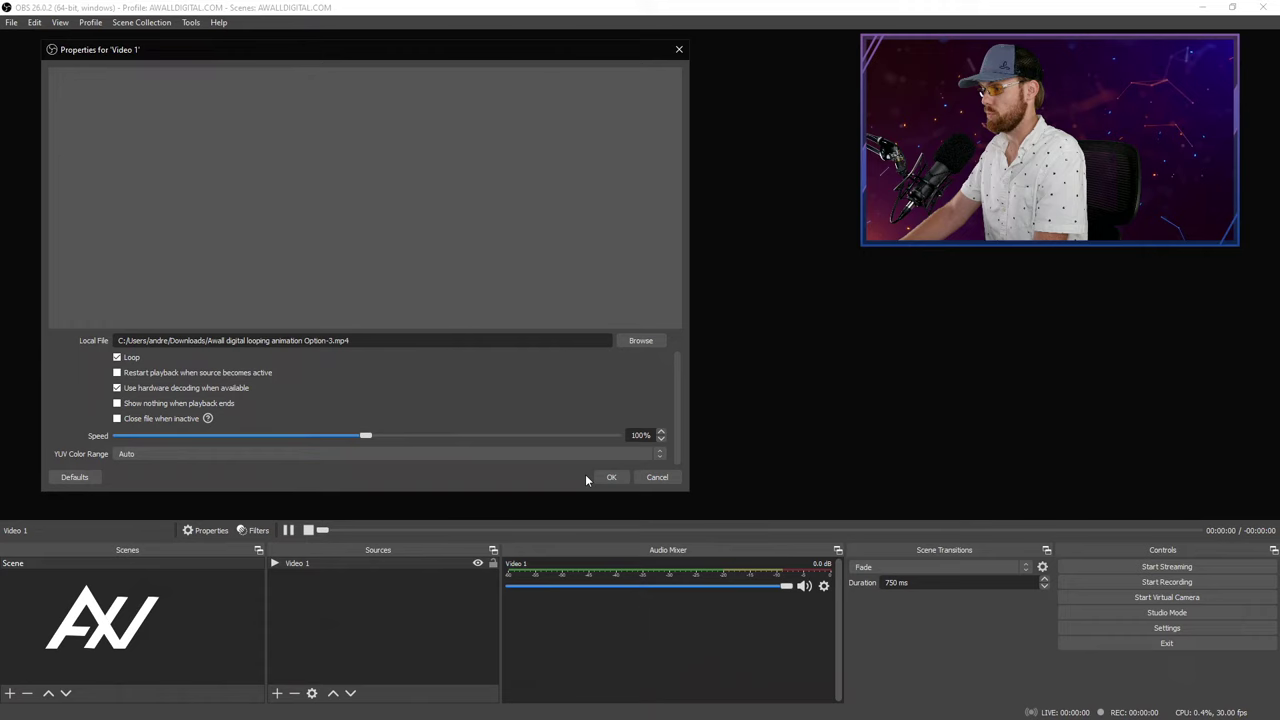
Confirm the Video 1 properties with OK and restart its playback from the media controls.
{"action": "left_click", "coordinate": [611, 477]}
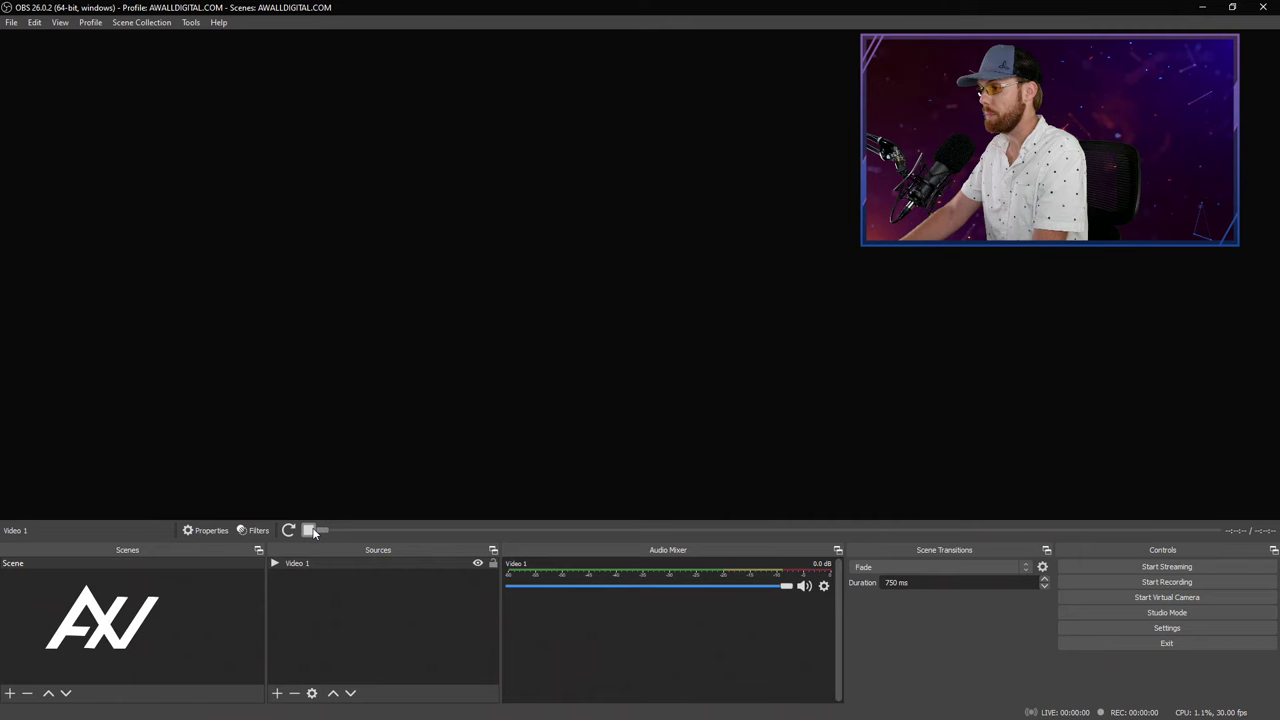
{"action": "left_click", "coordinate": [308, 530]}
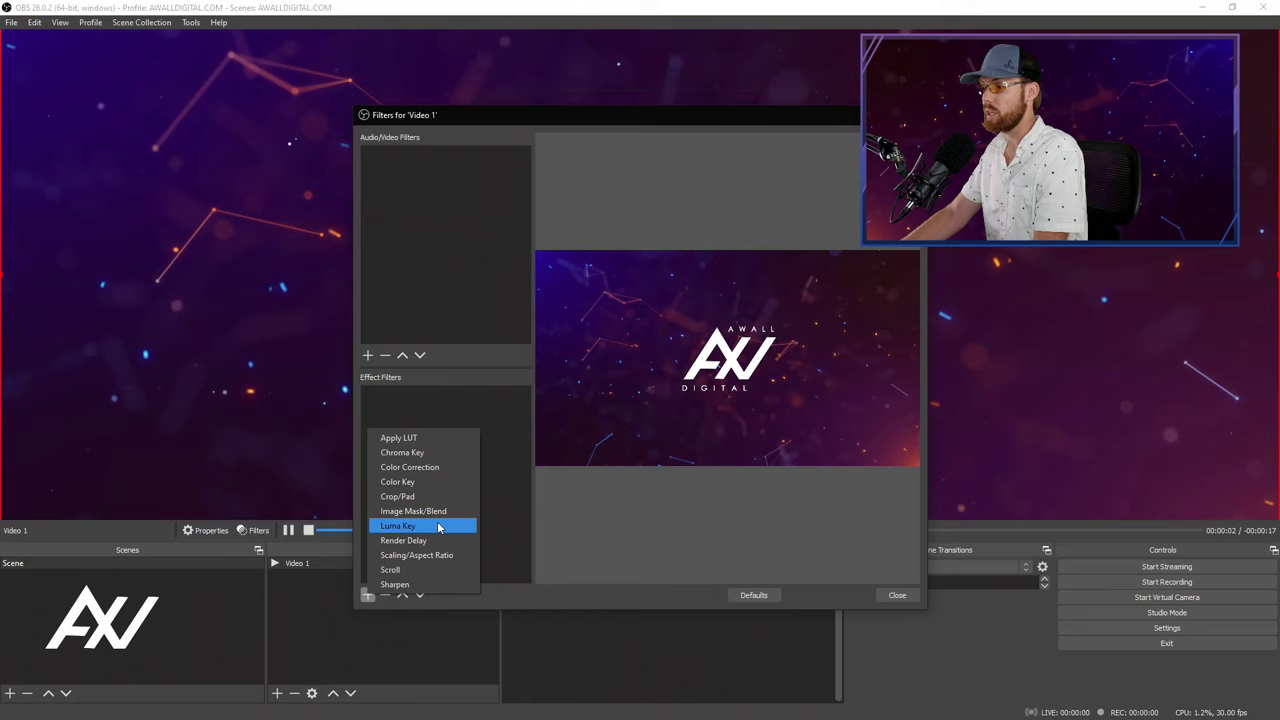
Add a Luma Key effect filter to Video 1.
{"action": "left_click", "coordinate": [896, 594]}
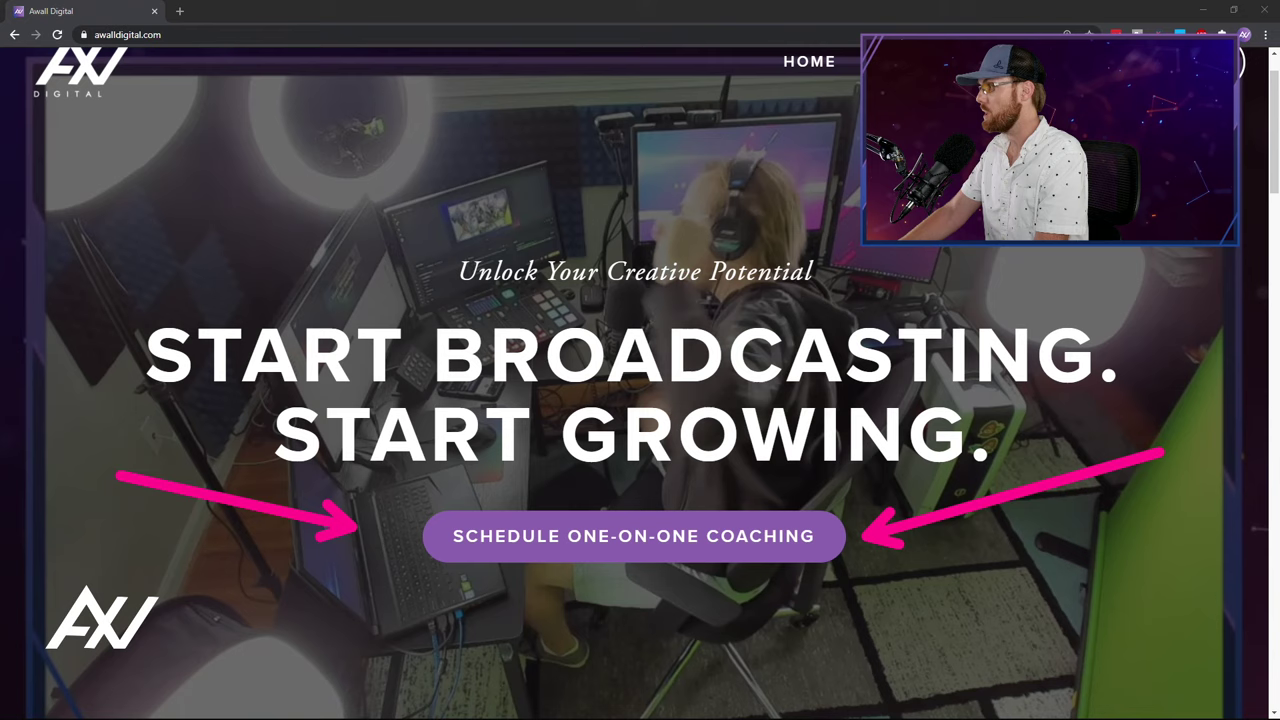
Open the Awall Digital one-on-one coaching booking page.
{"action": "left_click", "coordinate": [634, 536]}
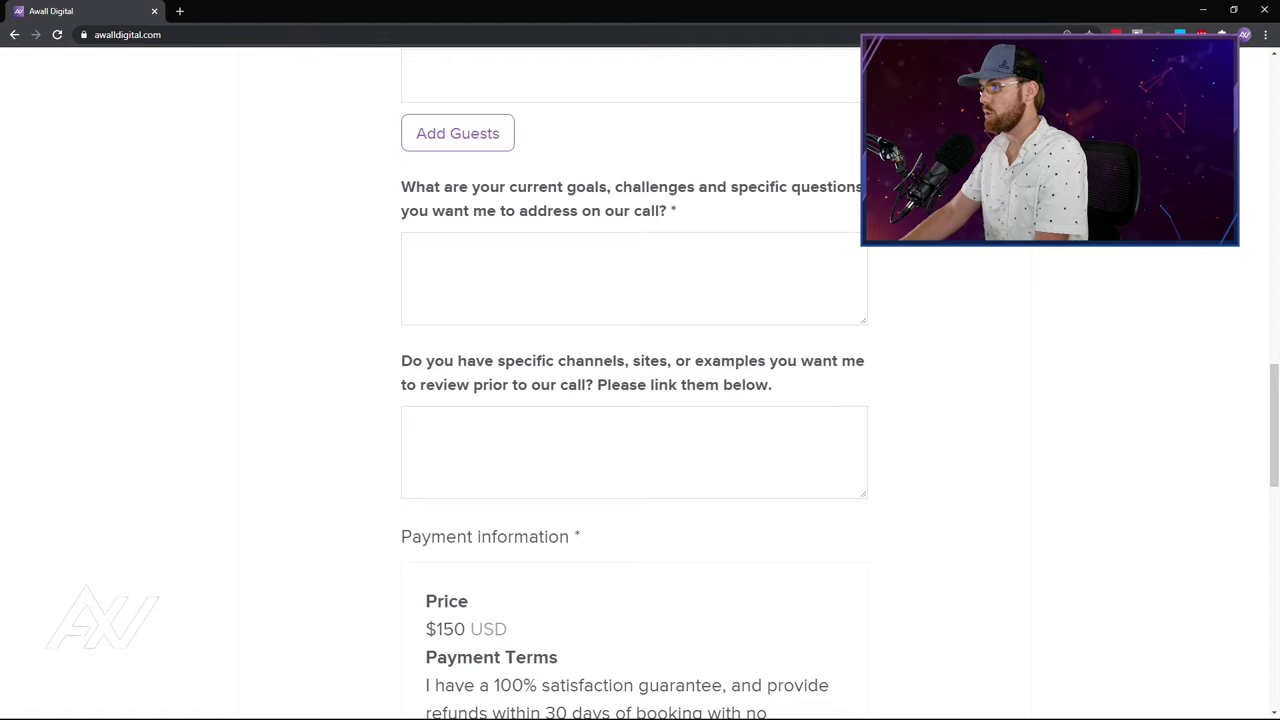